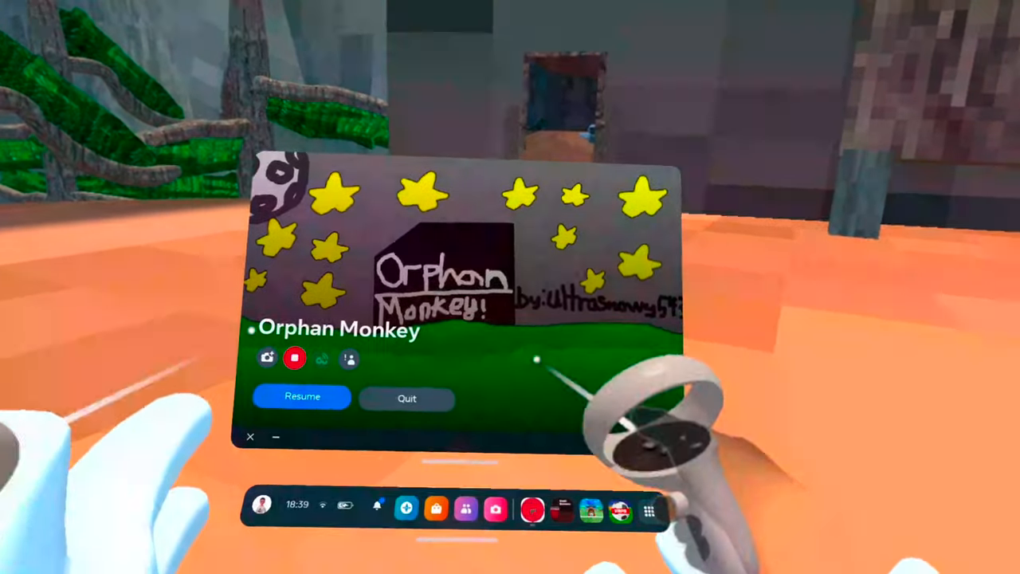
{"action": "left_click", "coordinate": [303, 395]}
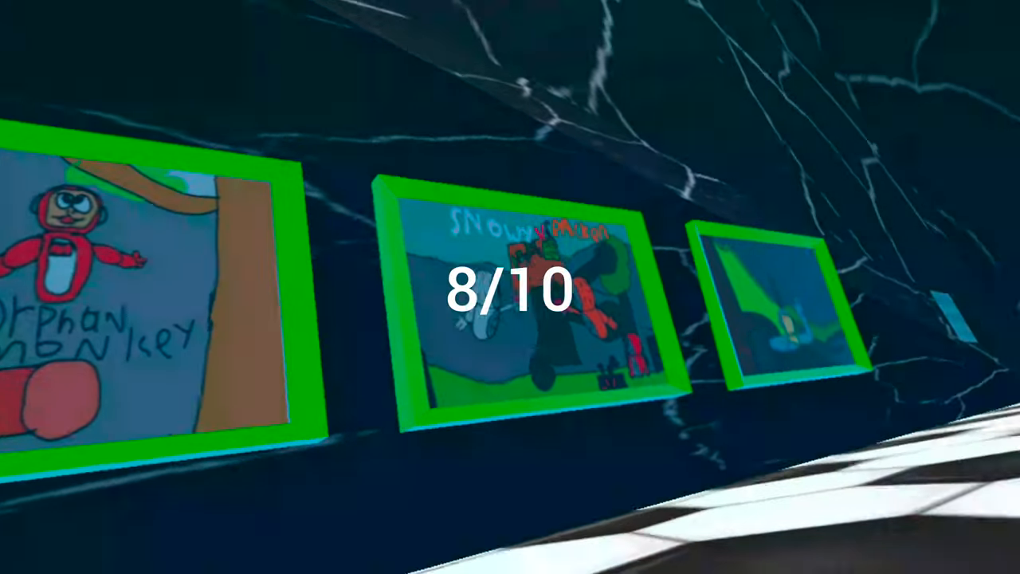
Rate the orange robot fan art on the gallery wall 9/10
{"action": "left_click", "coordinate": [510, 287]}
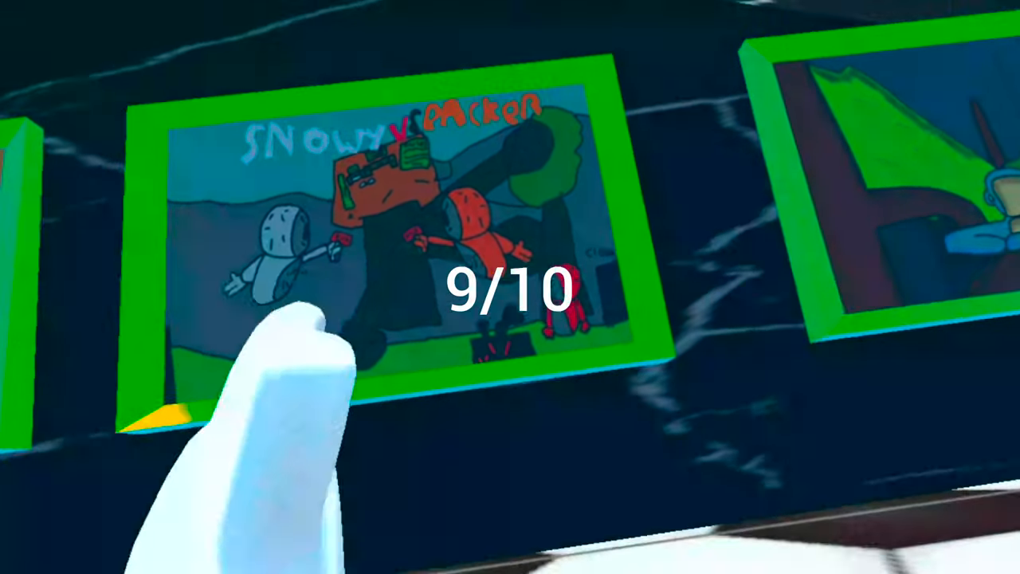